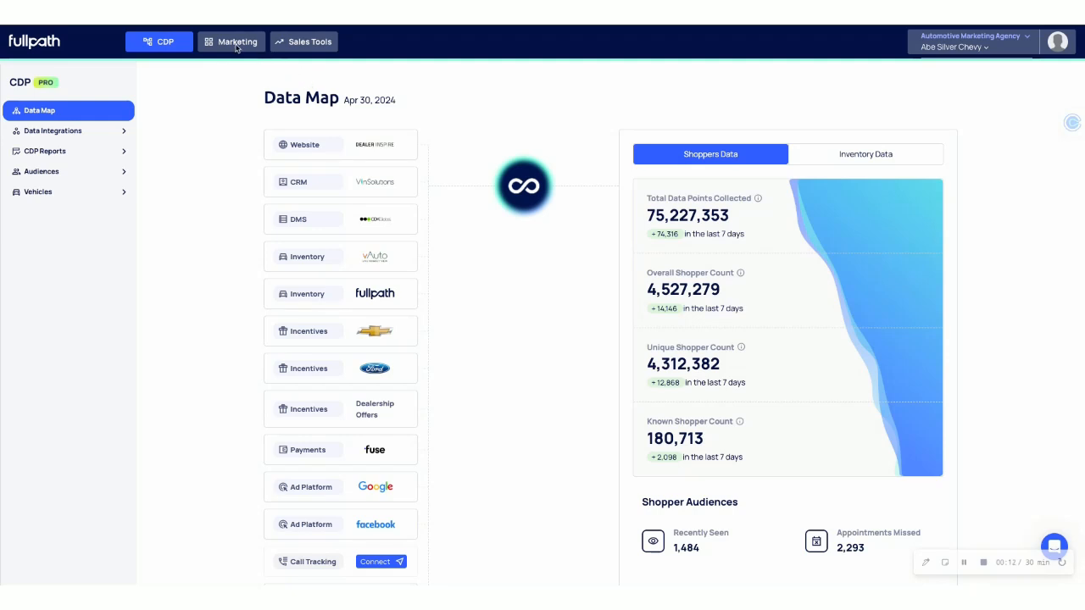
Navigate via Marketing to Audience Activation's Shoppers page listing engaged shoppers.
click(237, 41)
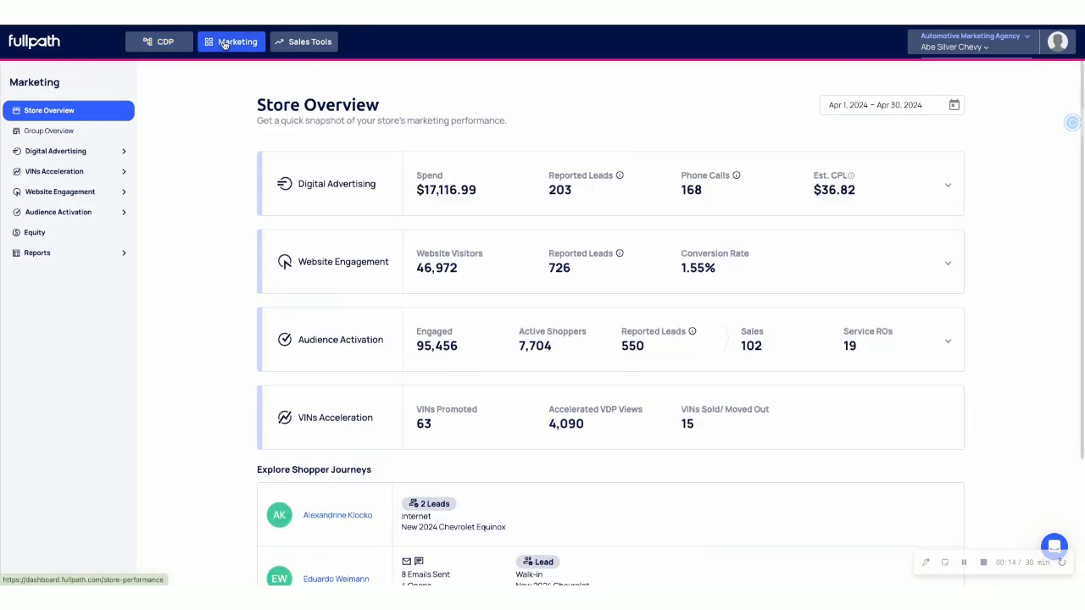
mouse_move(59, 191)
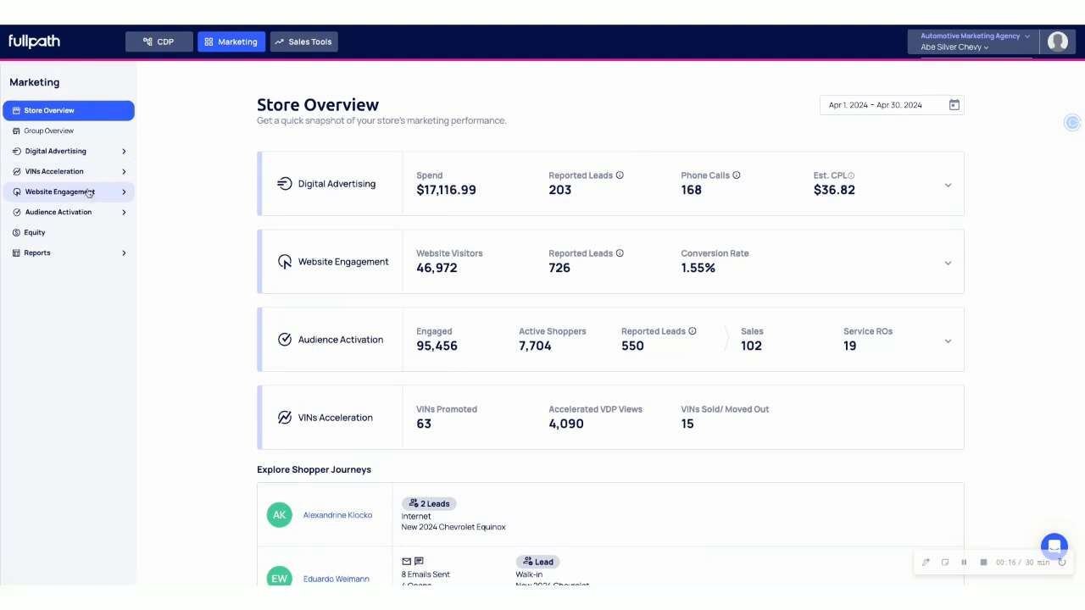
click(58, 212)
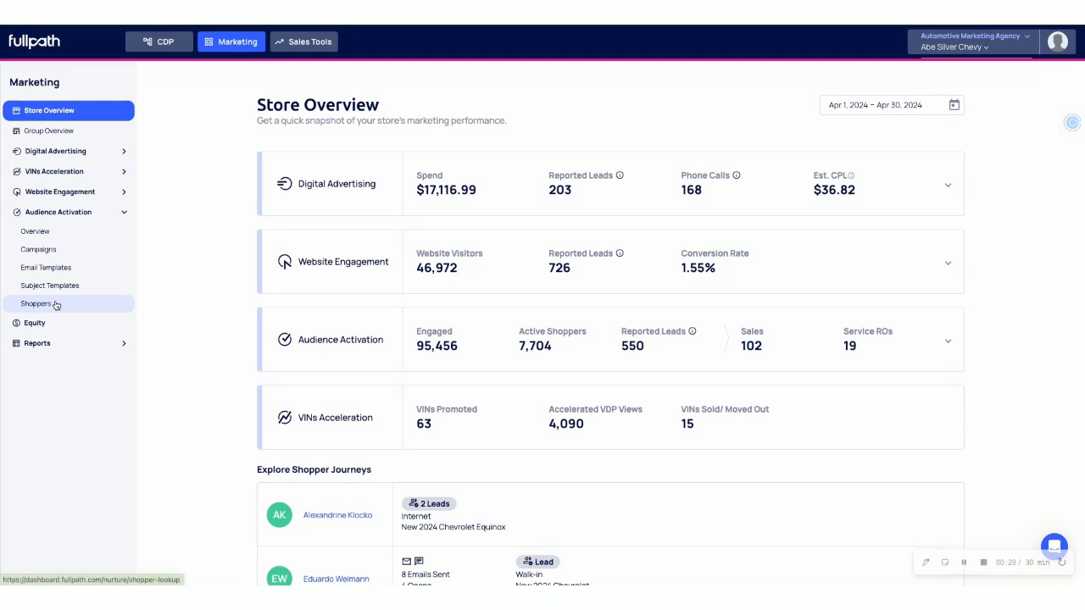
click(37, 304)
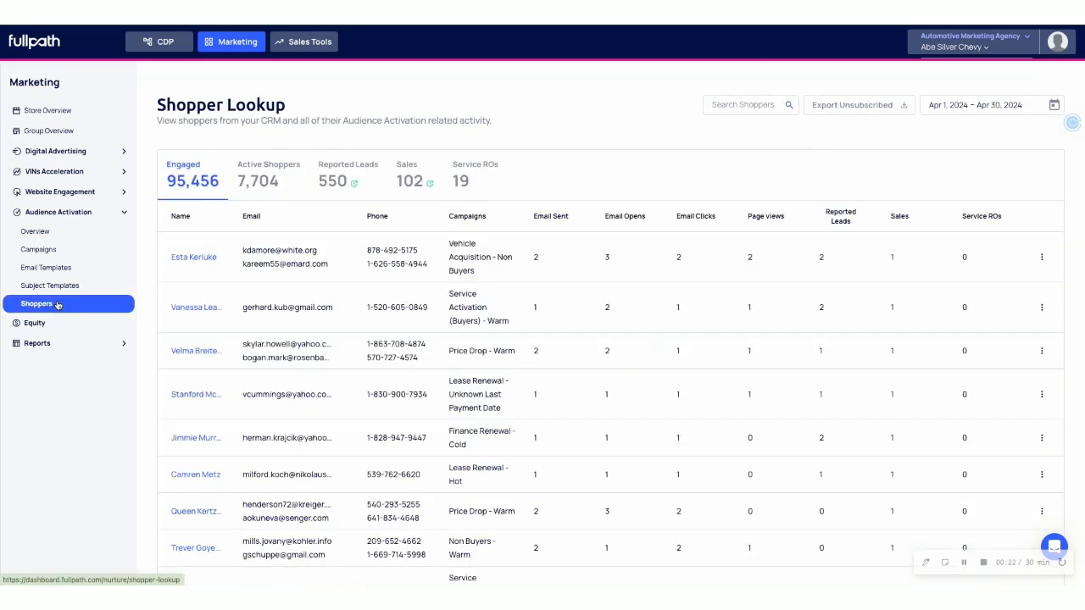
mouse_move(340, 295)
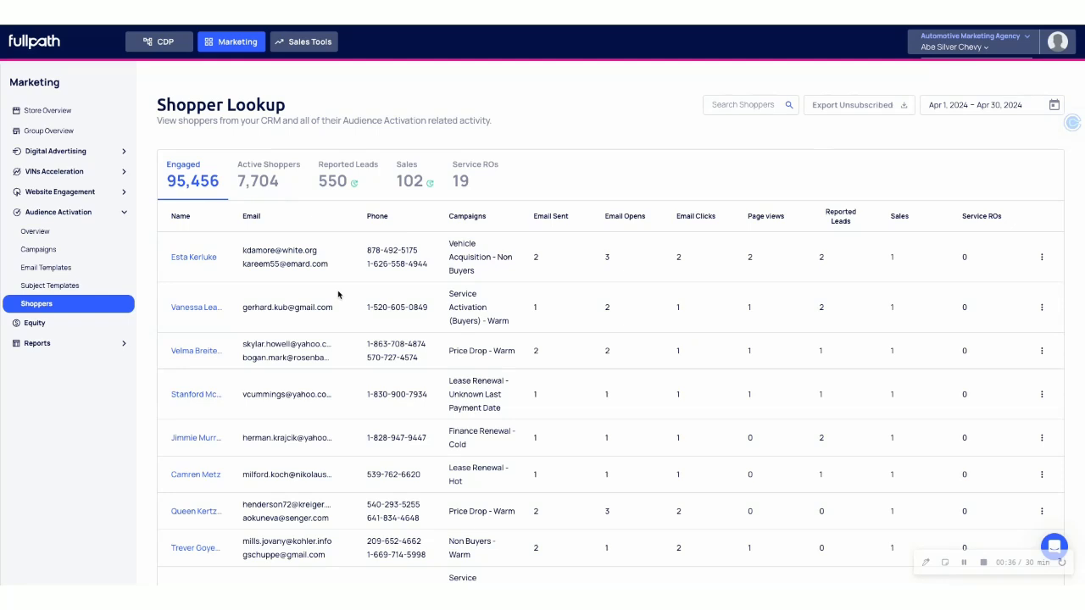
mouse_move(367, 303)
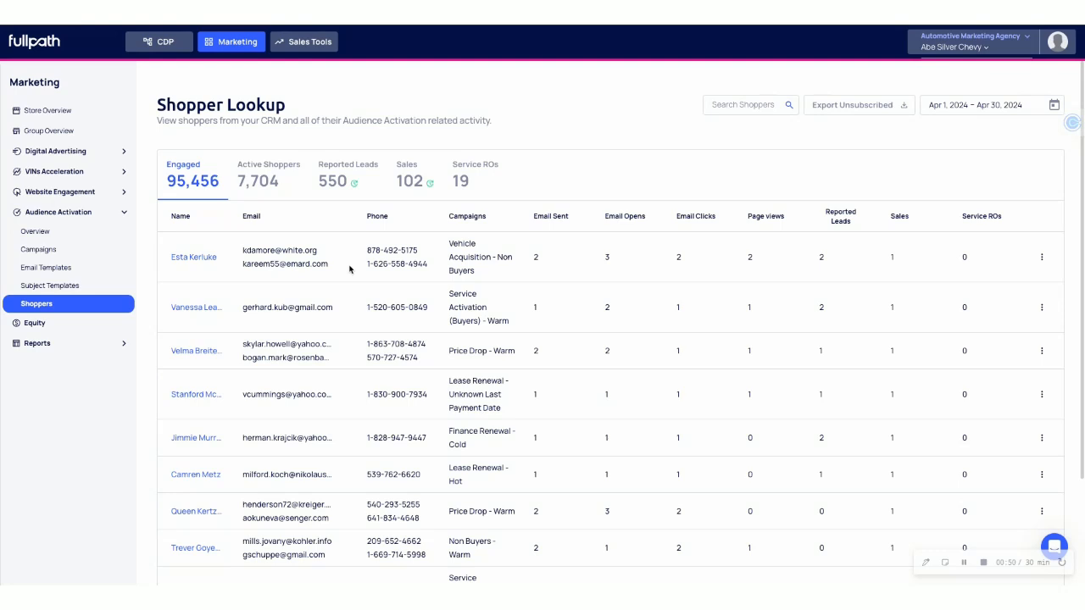
mouse_move(453, 268)
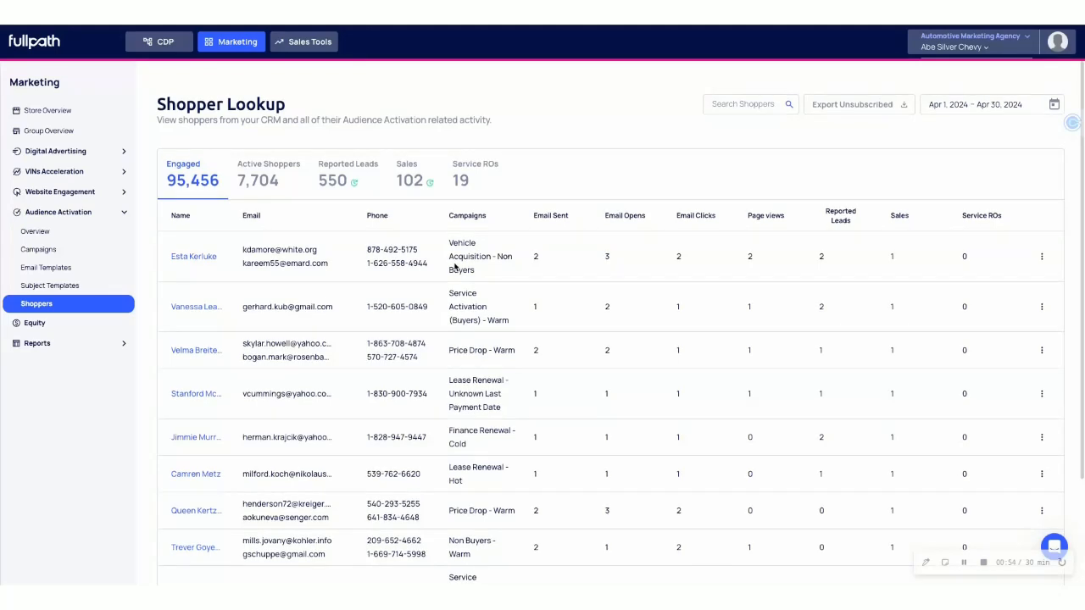
mouse_move(498, 268)
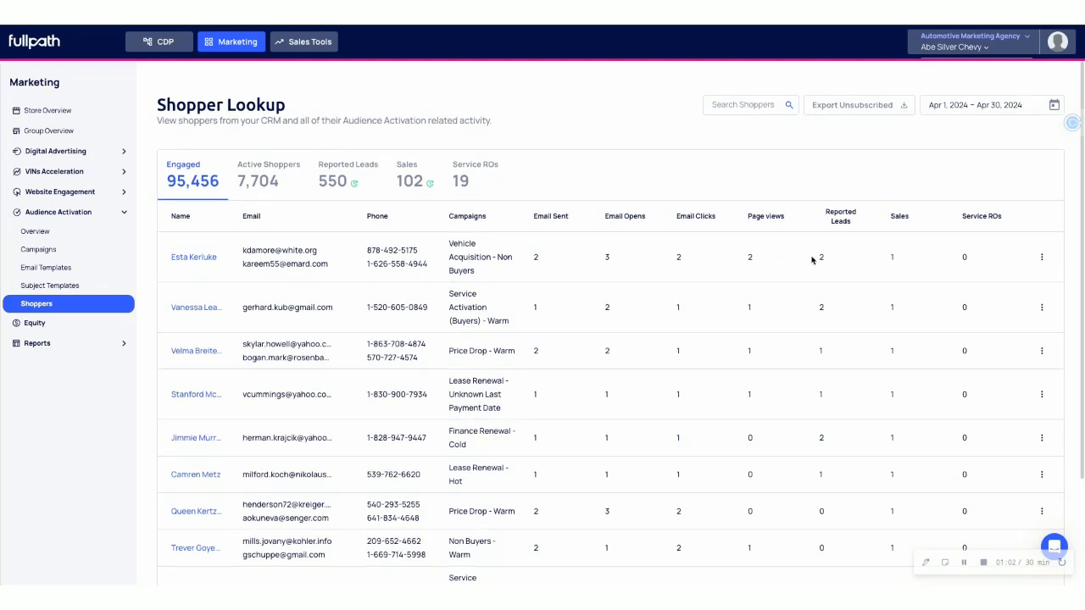
mouse_move(820, 256)
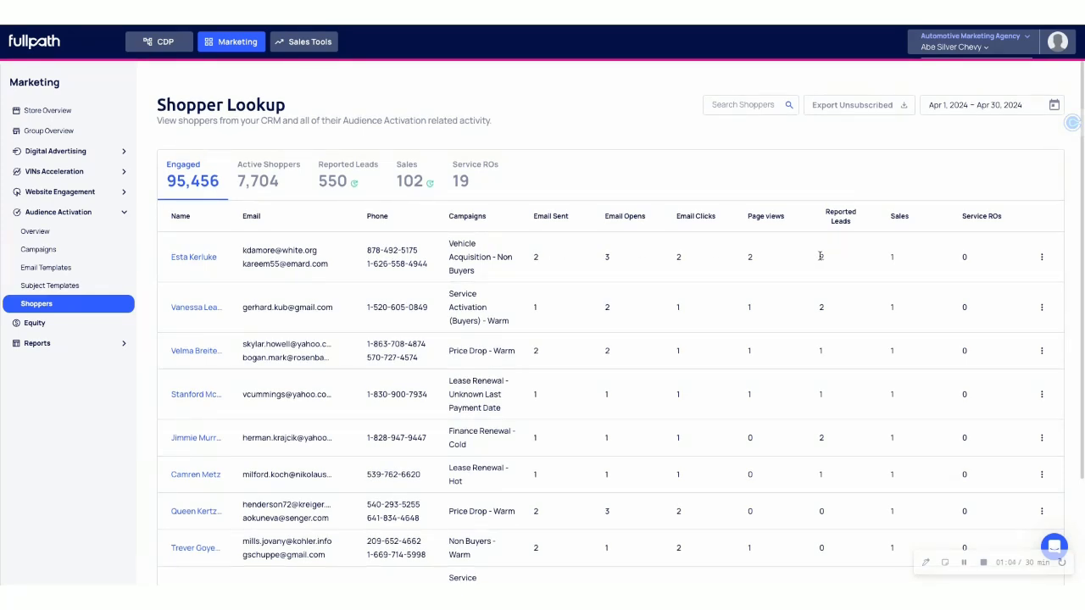